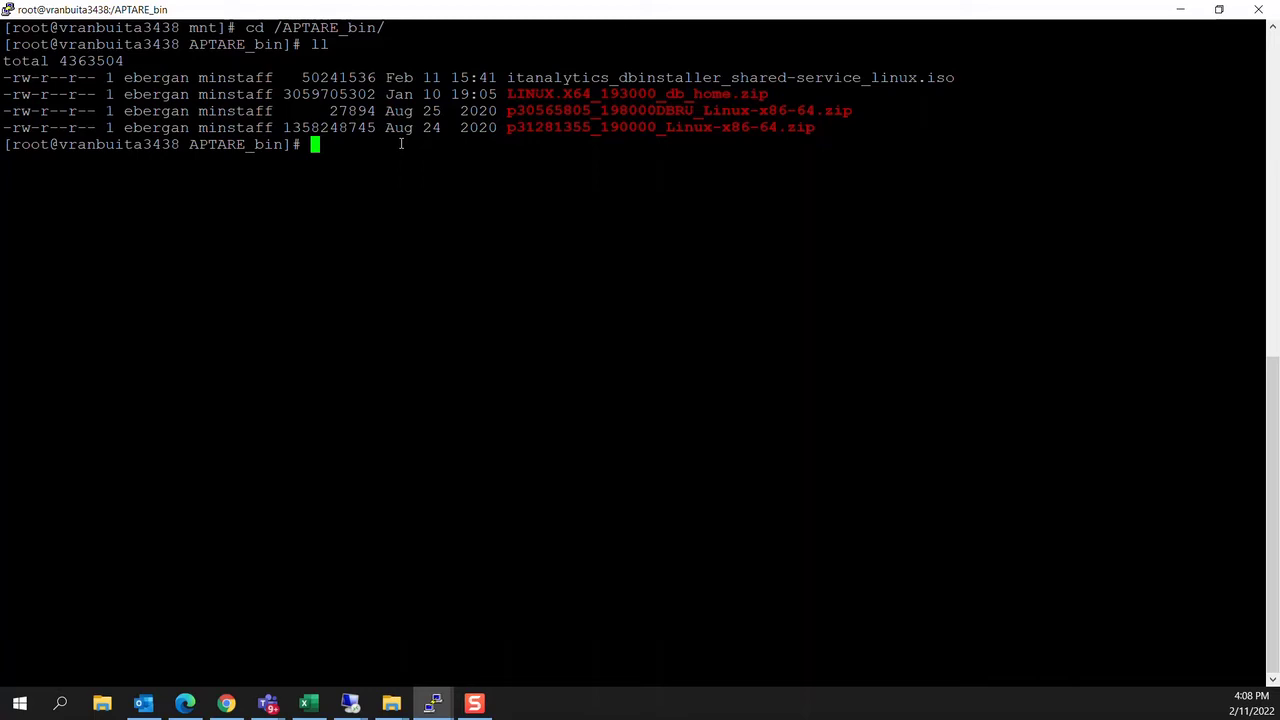
{"action": "type", "text": "mkdir /mnt/disk"}
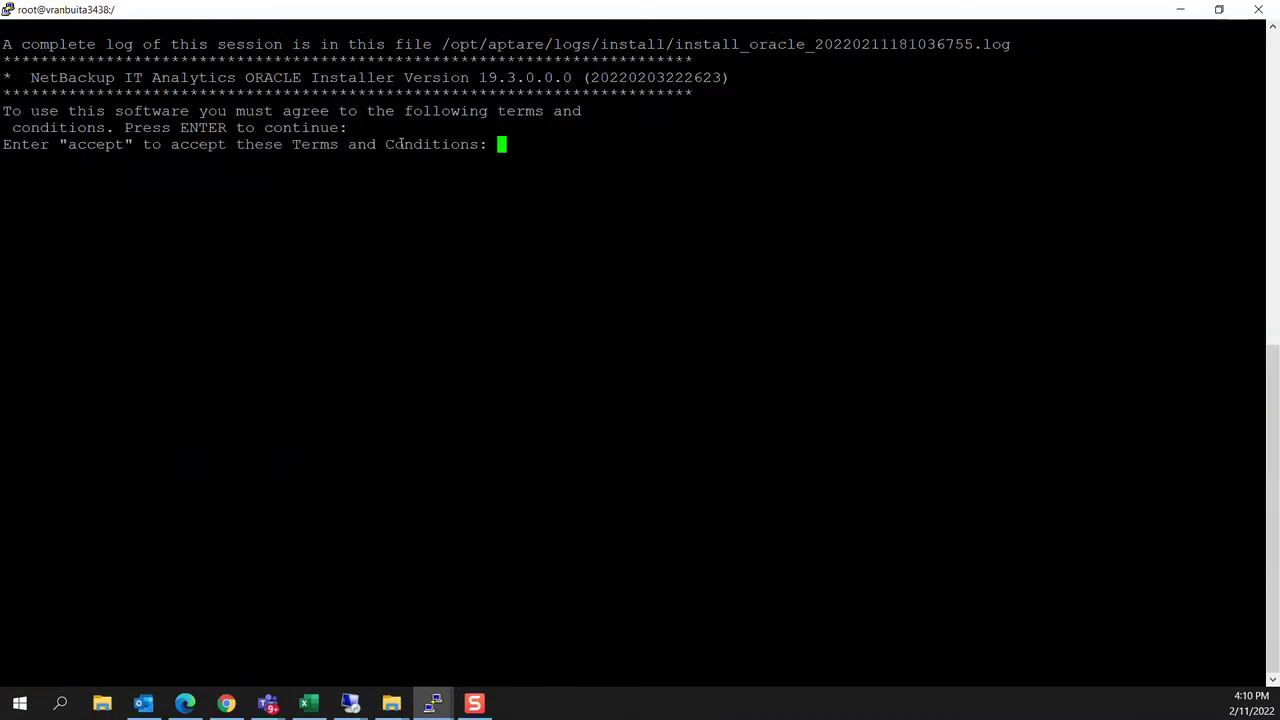
{"action": "type", "text": "acce"}
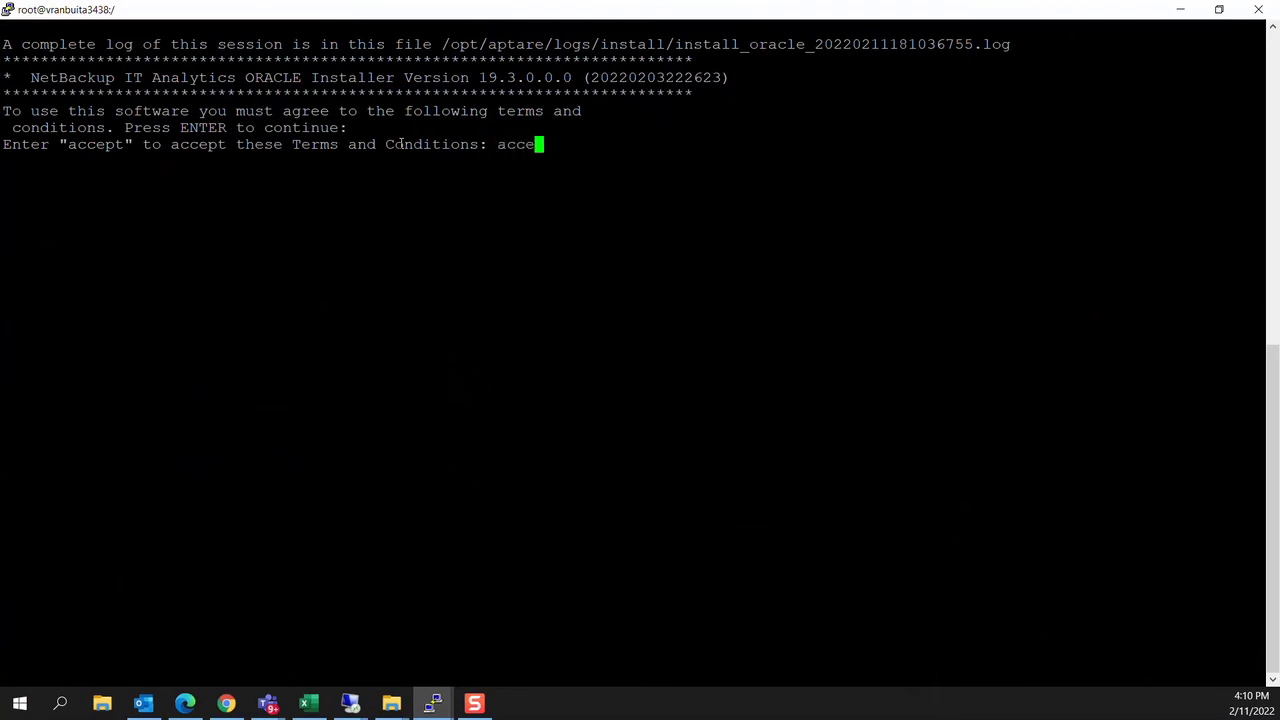